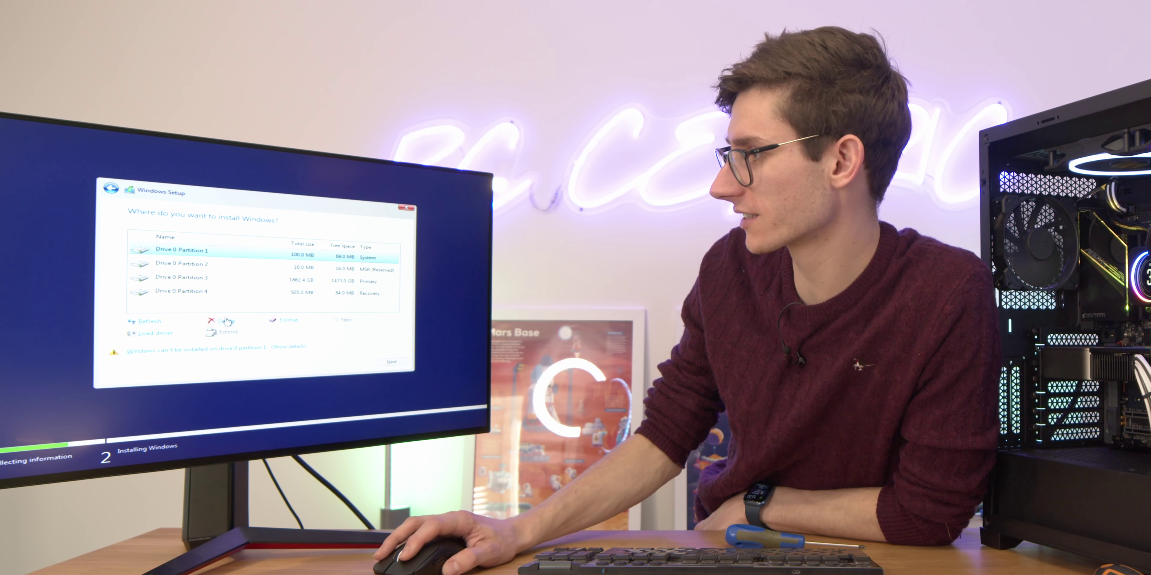
Delete Drive 0 Partition 1 (System) and confirm, leaving it as unallocated space
left_click(225, 321)
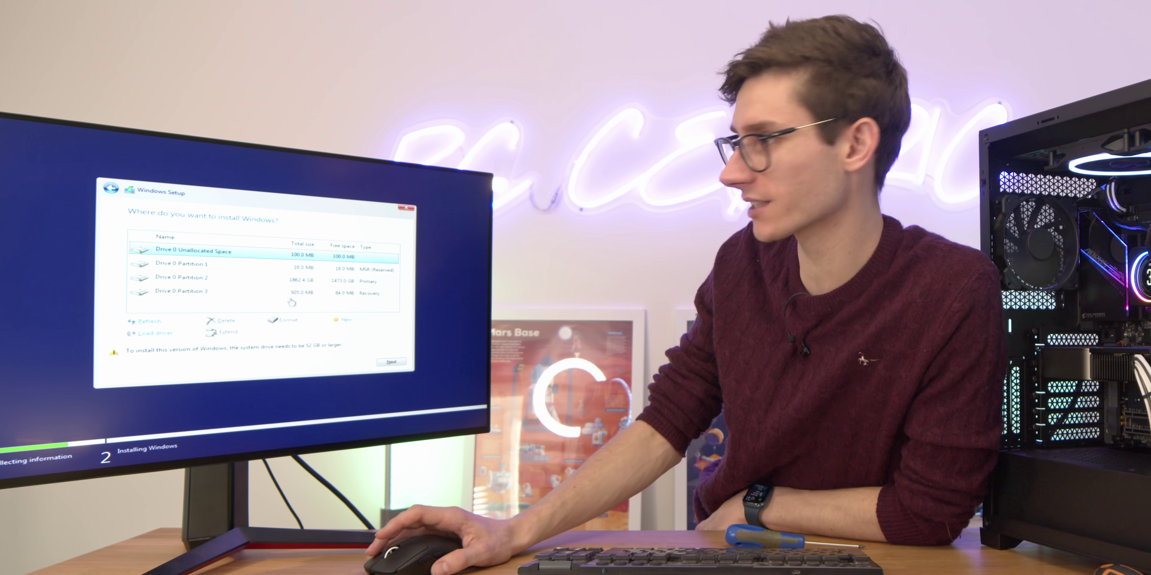